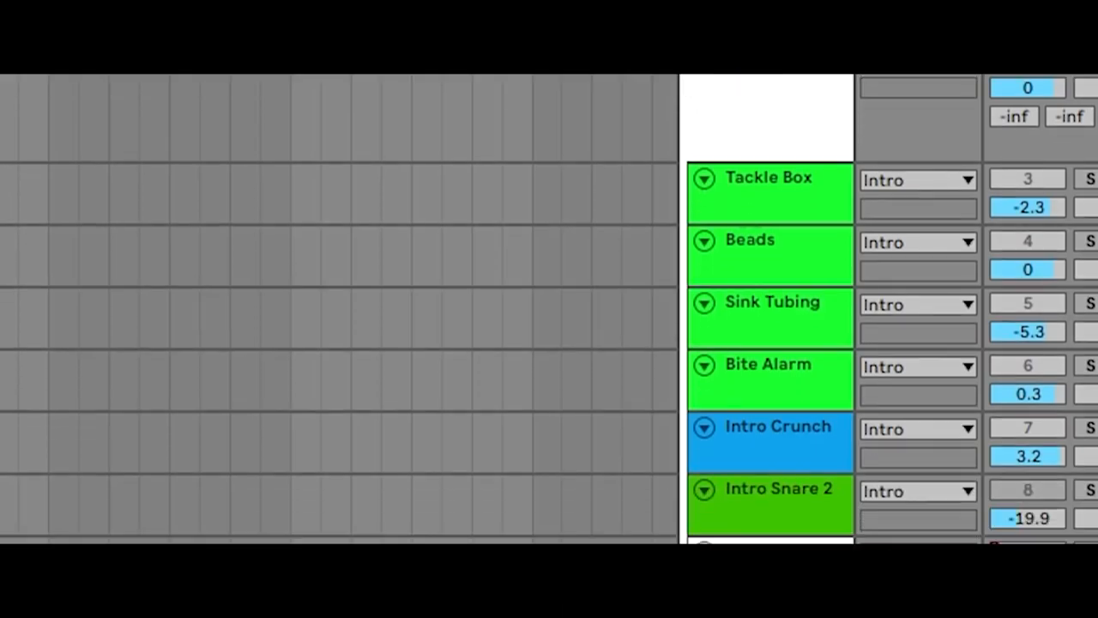
Switch the Fishing Beat 2020 Simpler to Slice mode so it chops the recording by transient
{"action": "scroll", "scroll_direction": "down", "scroll_amount": 3}
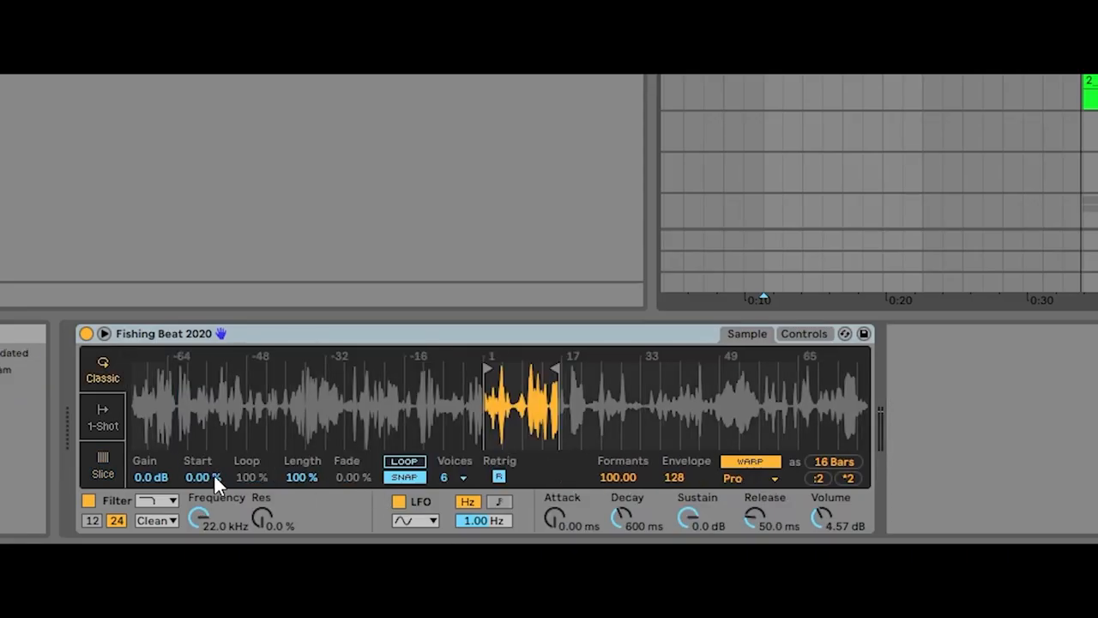
{"action": "left_click", "coordinate": [103, 465]}
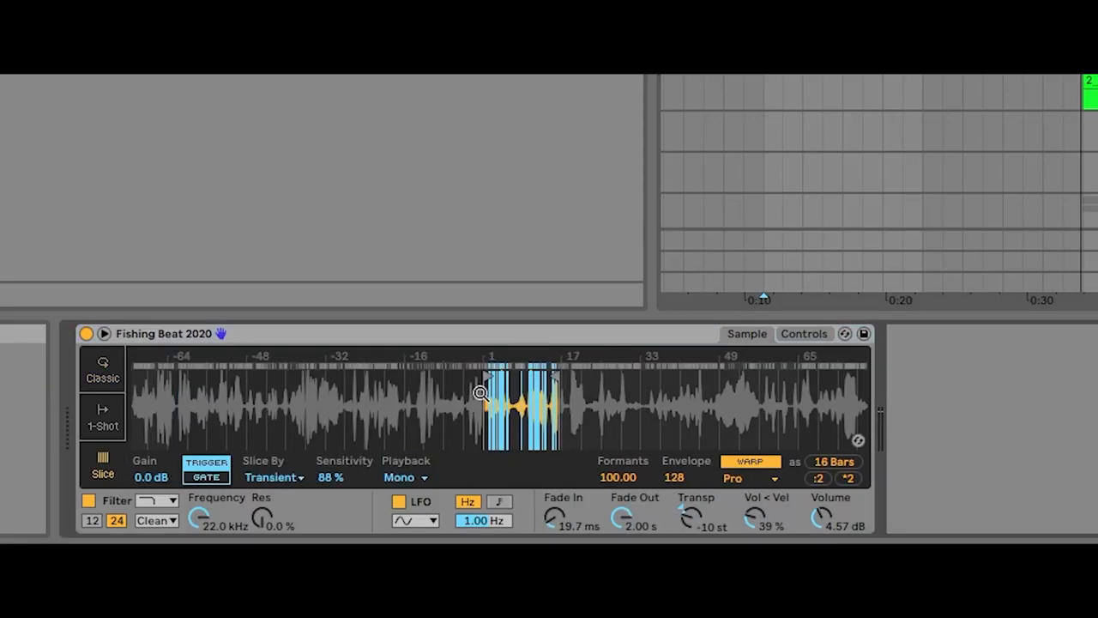